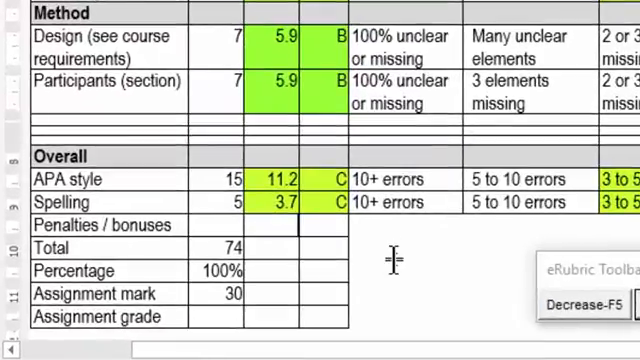
type("-5")
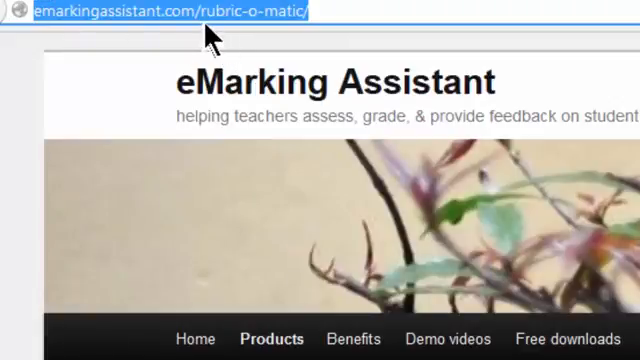
mouse_move(344, 44)
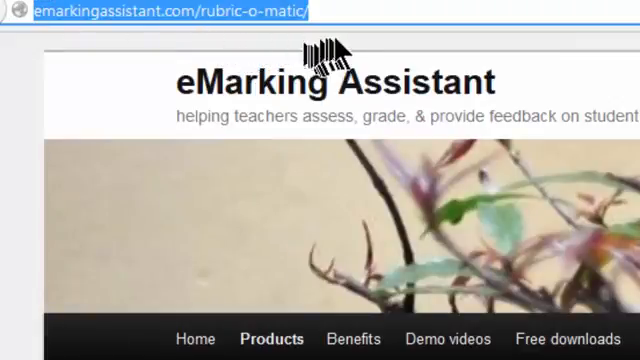